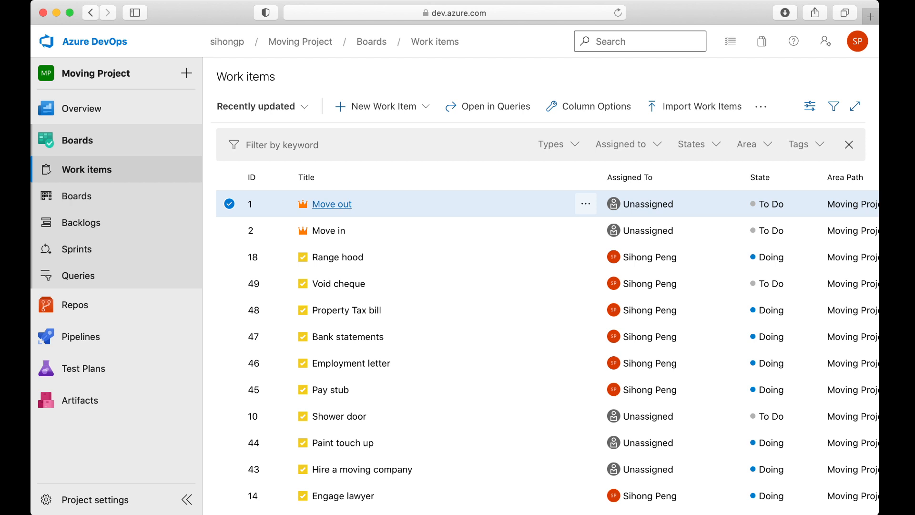
# Navigate via Boards to the Moving Project Team's Sprint 1 taskboard
pyautogui.click(383, 106)
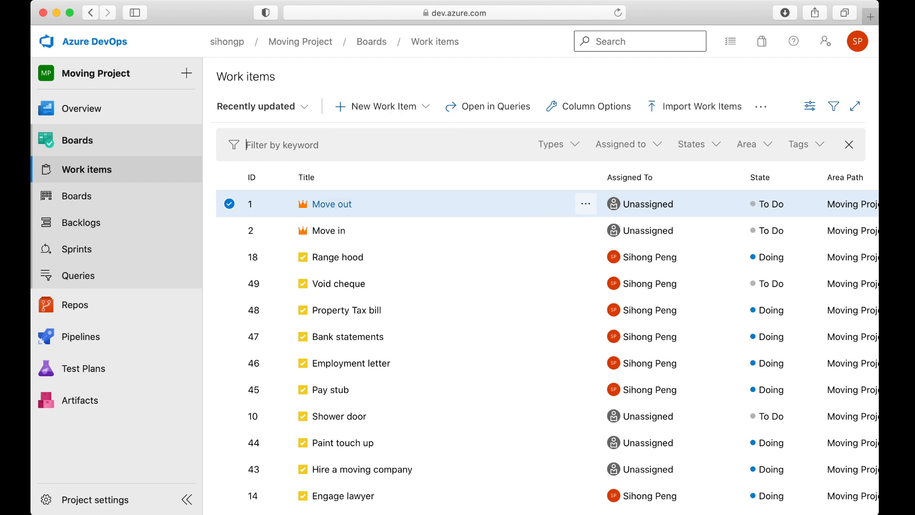
pyautogui.click(382, 106)
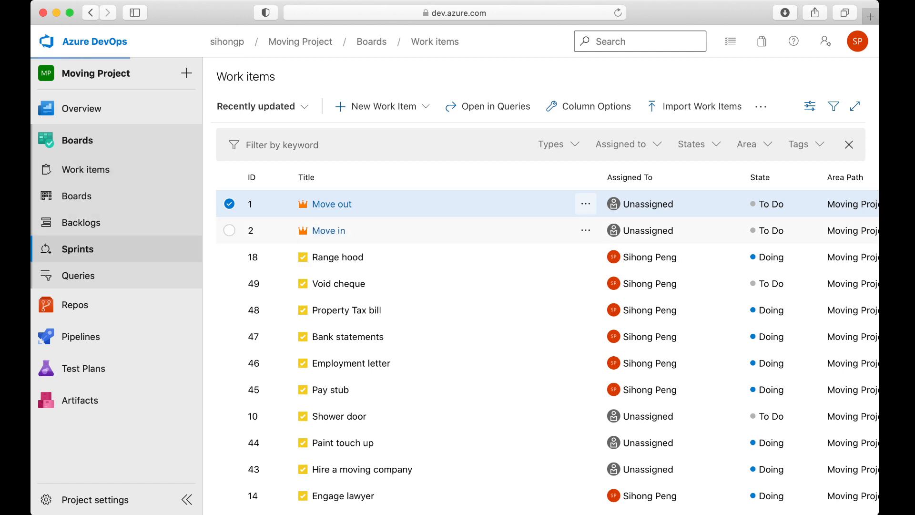
pyautogui.click(76, 248)
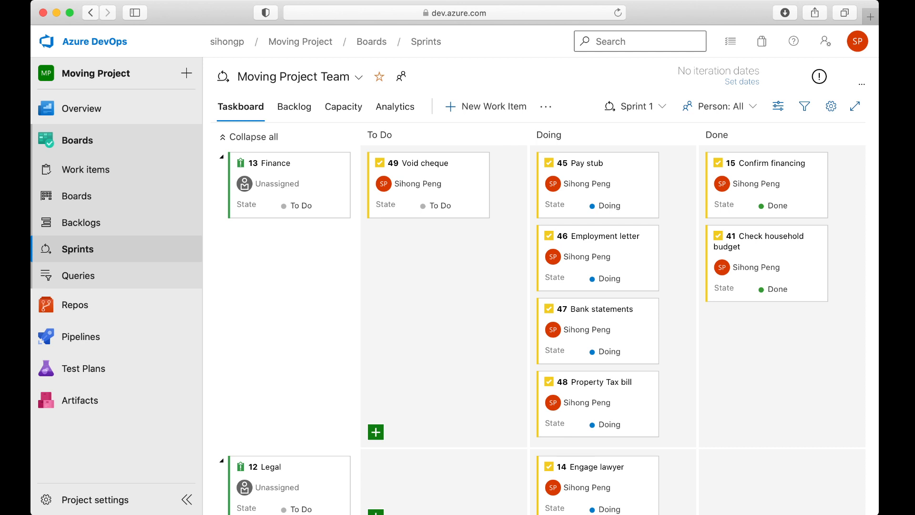
# Add a new To Do task titled 'Follow up with mortgage broker'
pyautogui.click(375, 432)
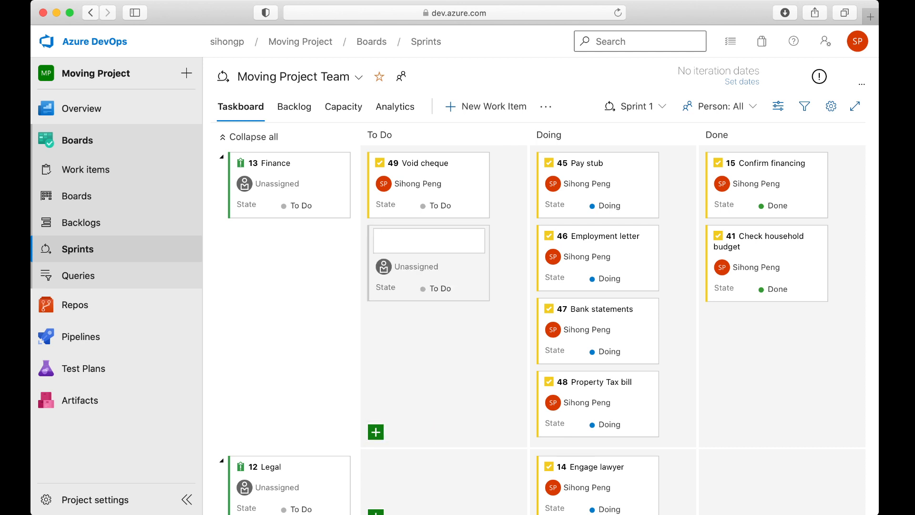
pyautogui.write('Follow up with')
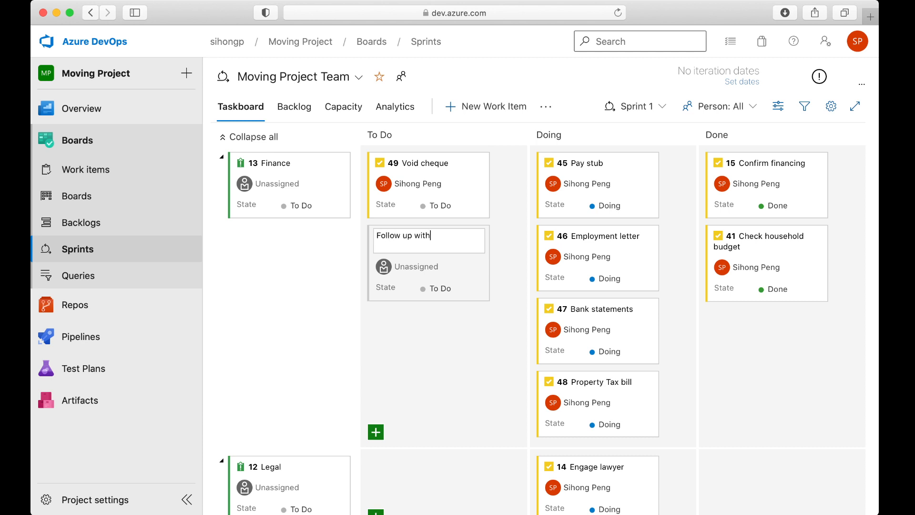
pyautogui.write('mortgage broker')
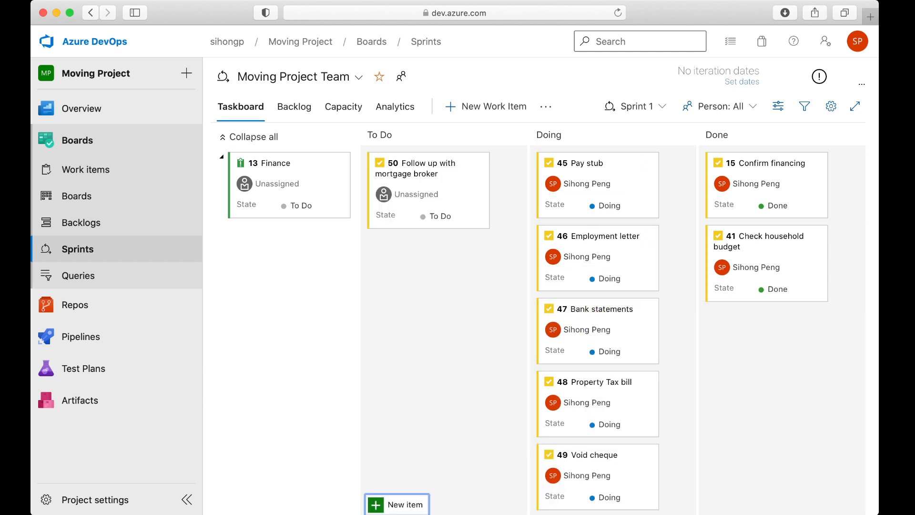
pyautogui.moveTo(610, 235)
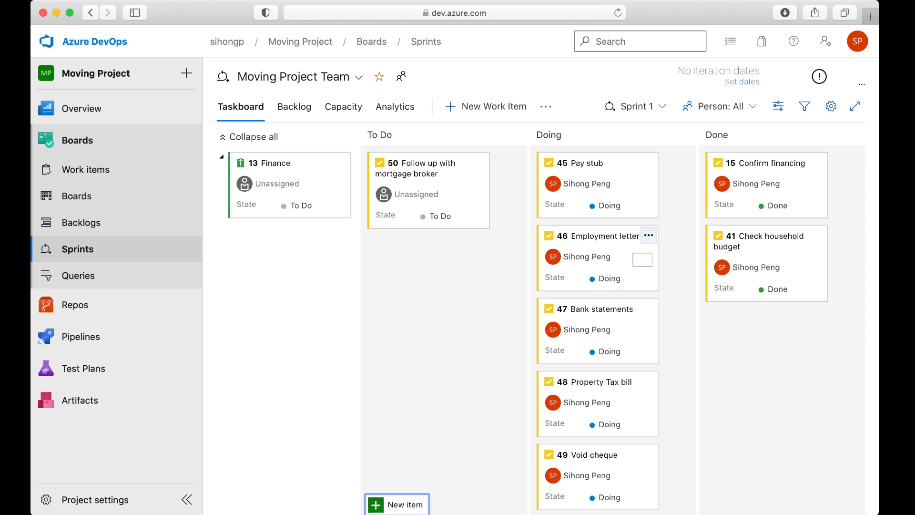
pyautogui.scroll(-3)
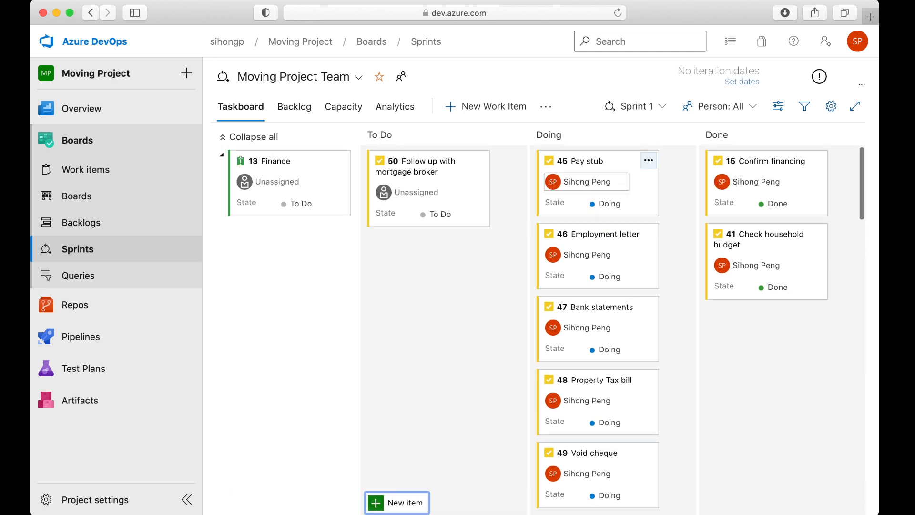
pyautogui.click(585, 181)
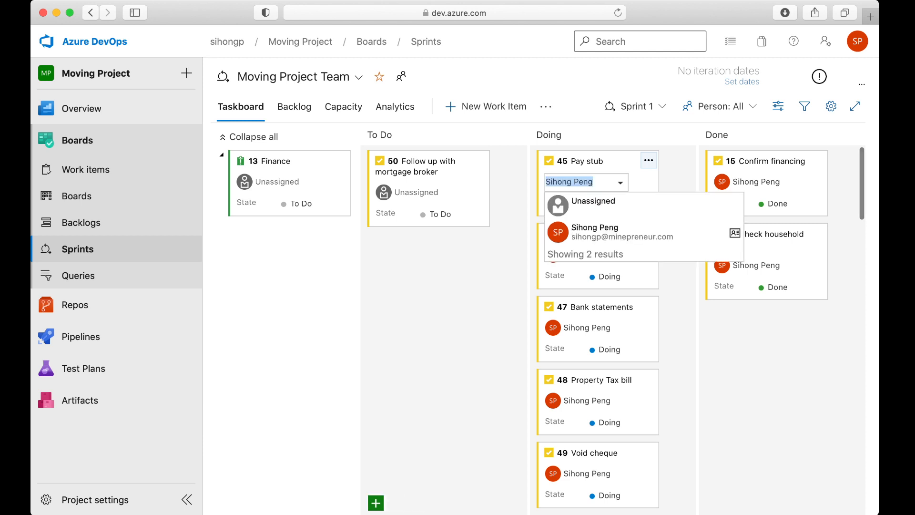
pyautogui.click(595, 231)
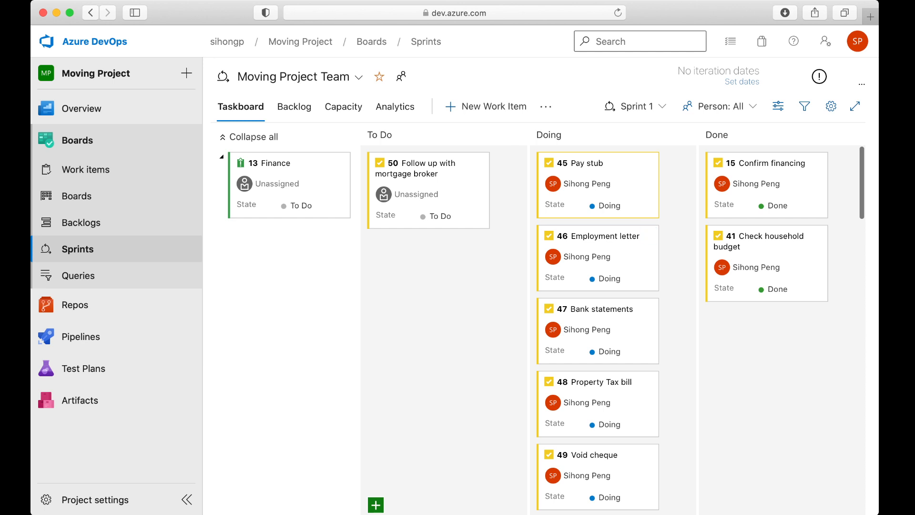
# Go from the taskboard to the team's empty Overview dashboard
pyautogui.scroll(-3)
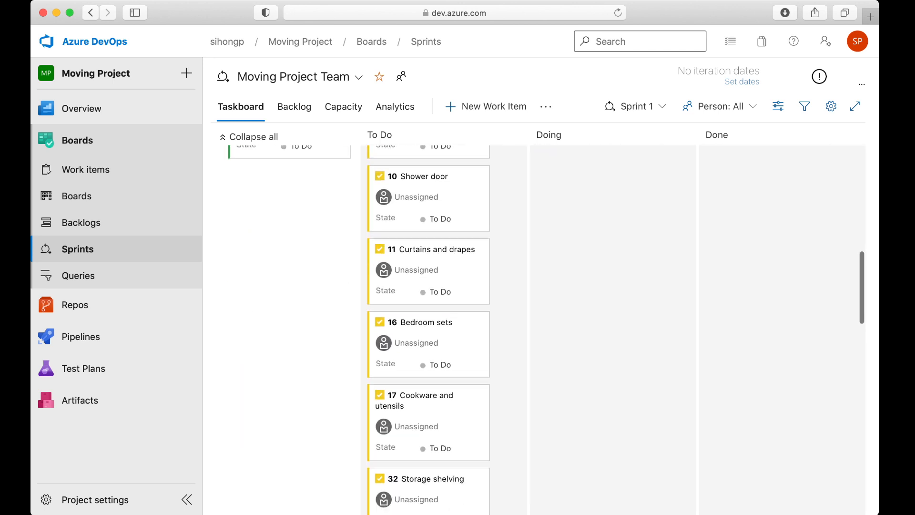
pyautogui.scroll(-3)
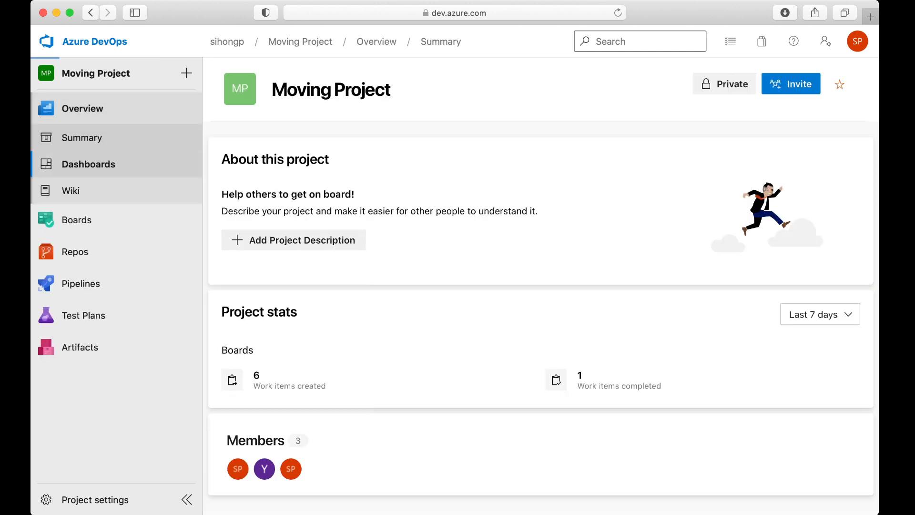
pyautogui.click(87, 163)
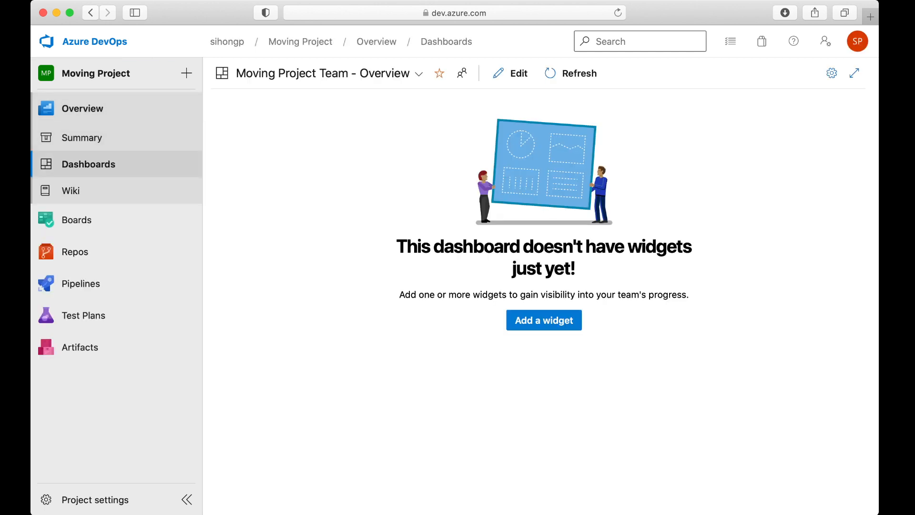